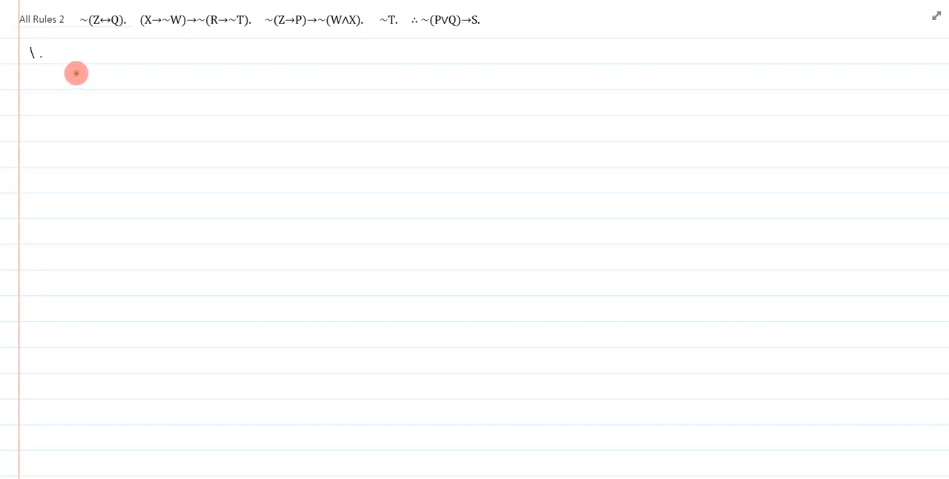
pyautogui.moveTo(86, 55)
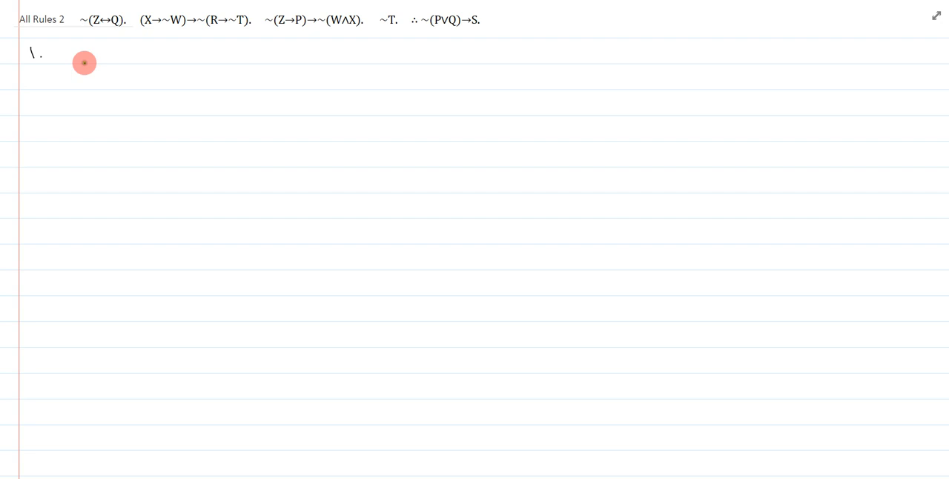
pyautogui.moveTo(77, 60)
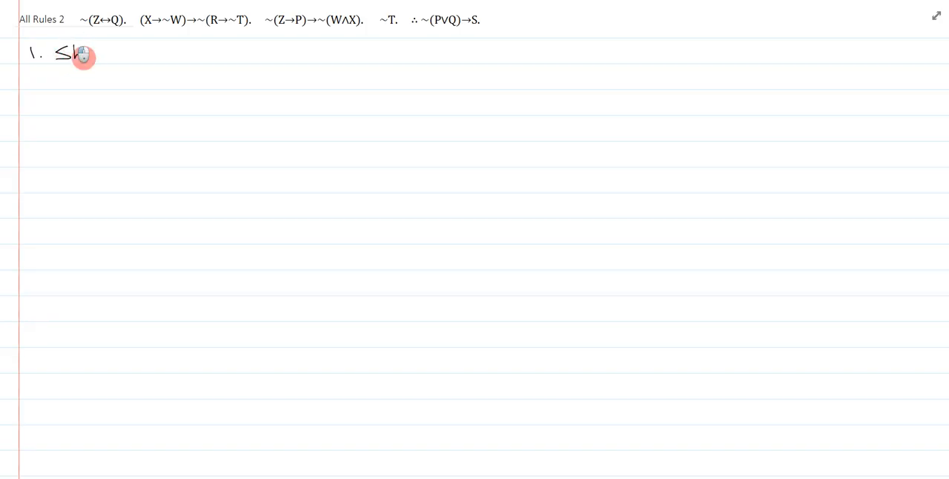
# Step: Handwrite line 1 'Show ~(P∨Q)→S' below the premises
pyautogui.write('how ~(P∨Q)→S')
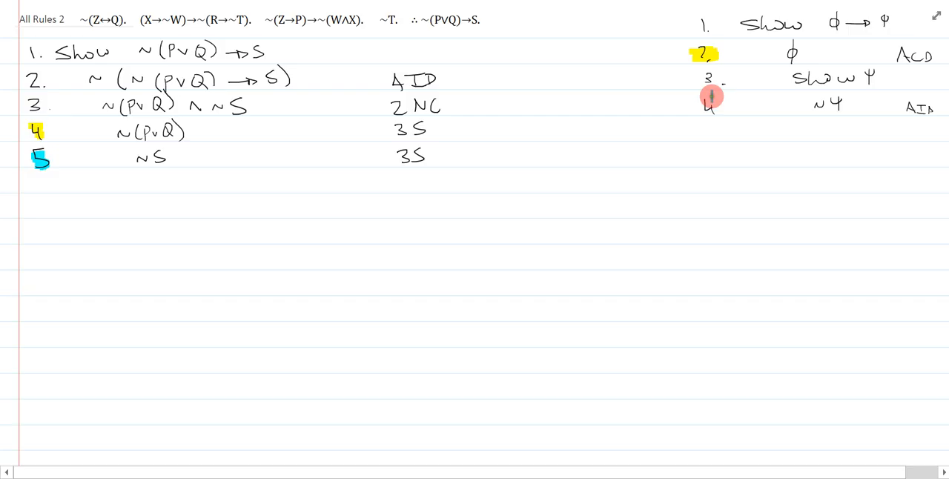
# Step: Pick a pen from the toolbar to continue writing lines 2–5 and the Show φ→ψ template
pyautogui.click(709, 107)
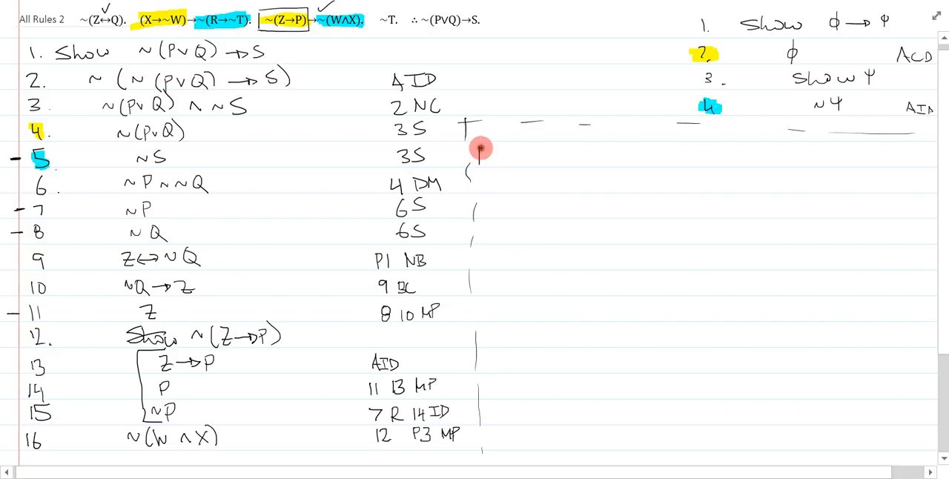
# Step: Number the next line '17.' at the top of the new proof column
pyautogui.write('17. ~W v ~X 16 DM')
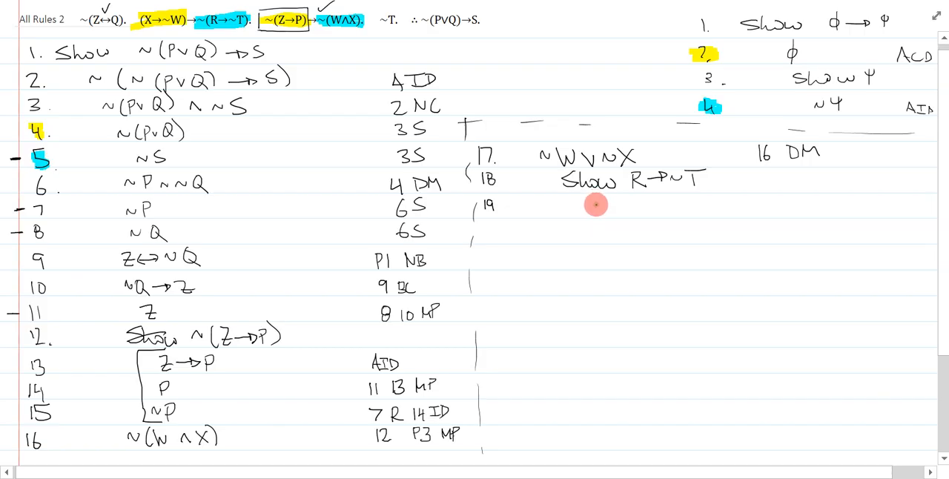
pyautogui.moveTo(600, 202)
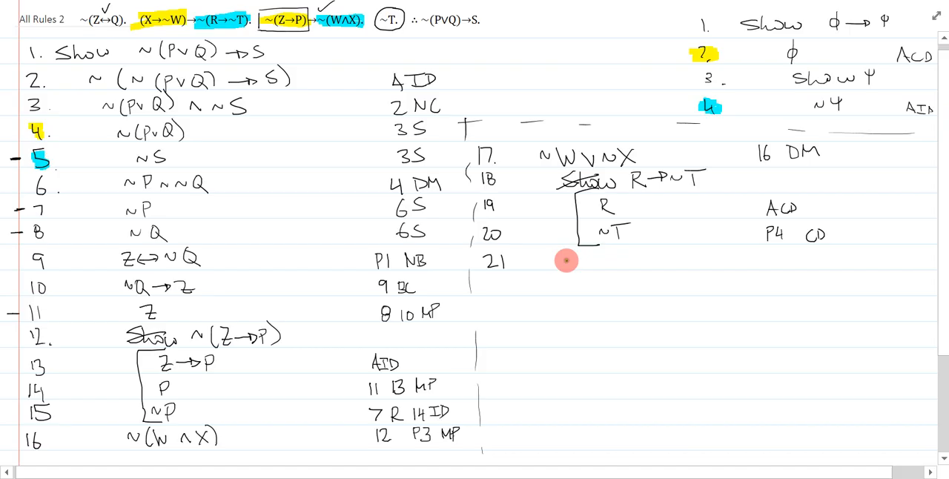
pyautogui.moveTo(774, 252)
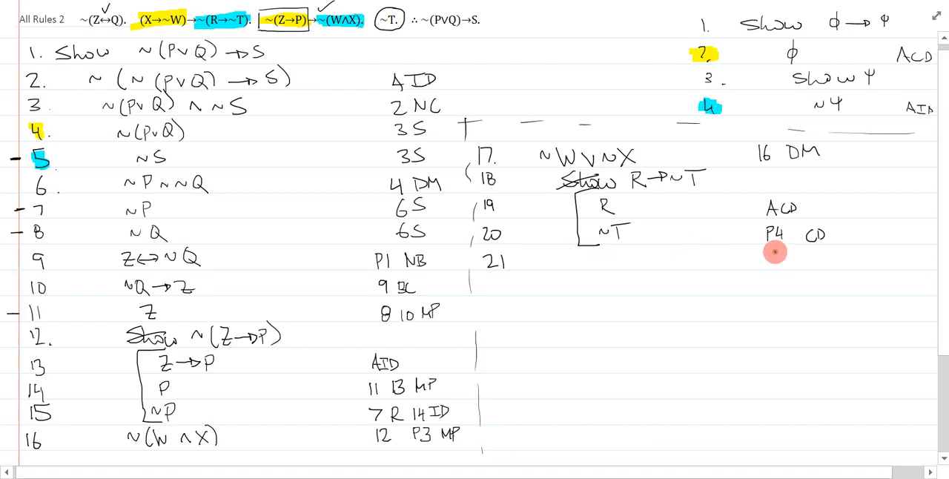
# Step: Annotate the new lines with justifications '18 DN', 'P2 MP' and 'NC'
pyautogui.write('18 DN')
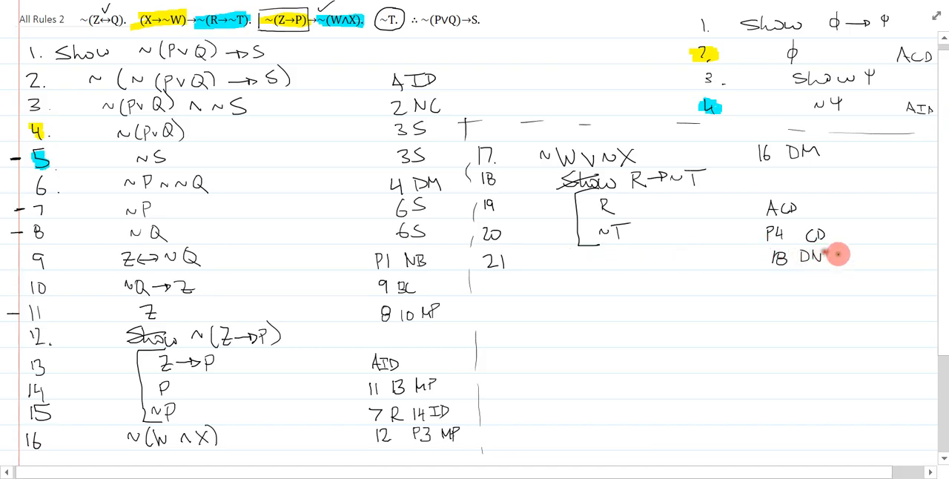
pyautogui.write('P2 MP')
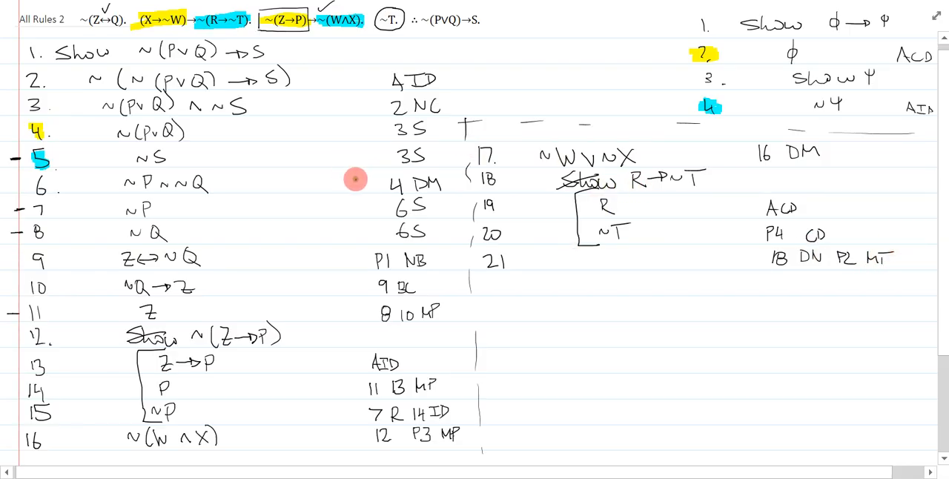
pyautogui.moveTo(579, 255)
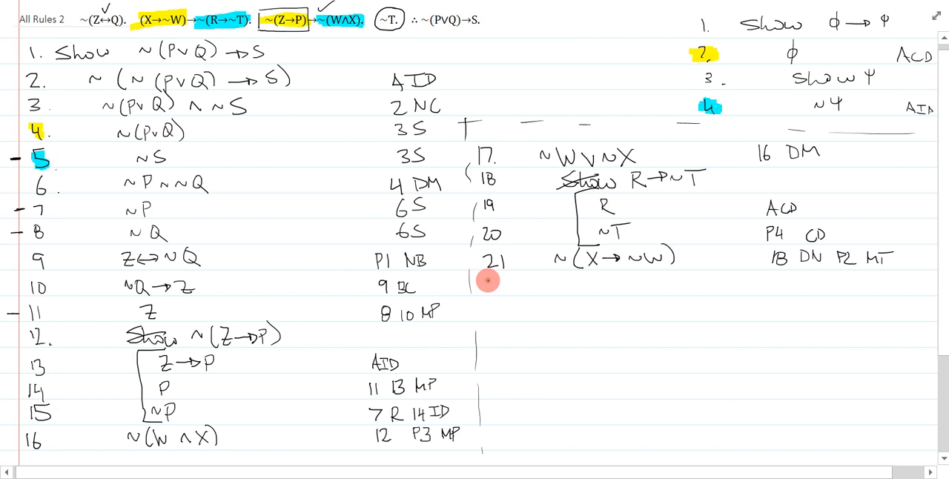
pyautogui.click(495, 284)
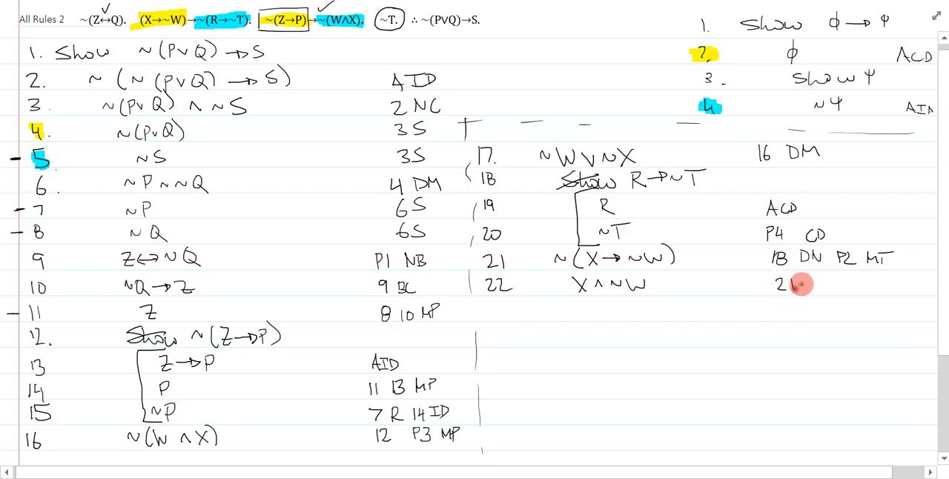
pyautogui.write('NC')
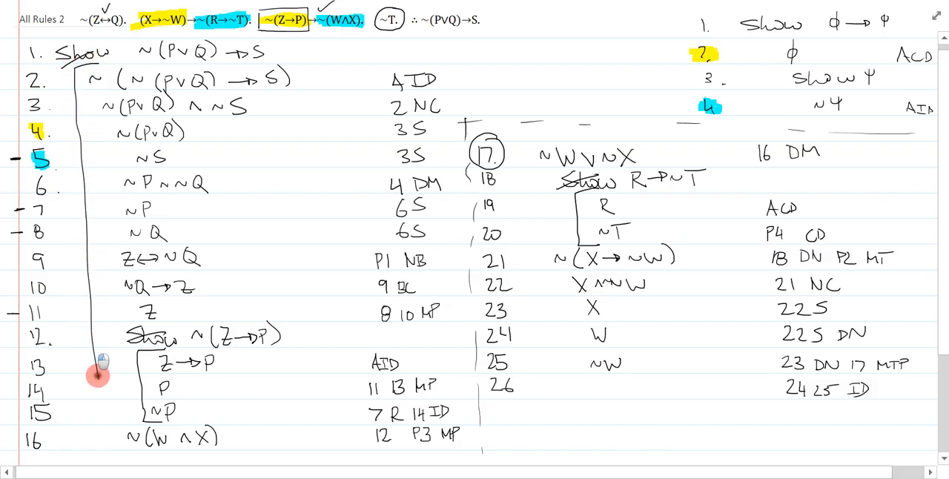
# Step: Draw the closing bracket down the left of lines 18–26 under Show line 17
pyautogui.moveTo(534, 148); pyautogui.dragTo(535, 393)
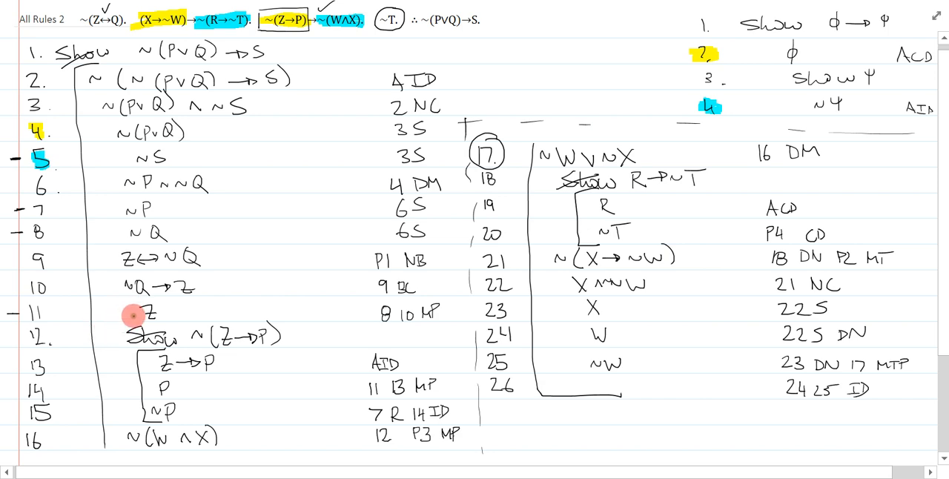
pyautogui.moveTo(156, 316)
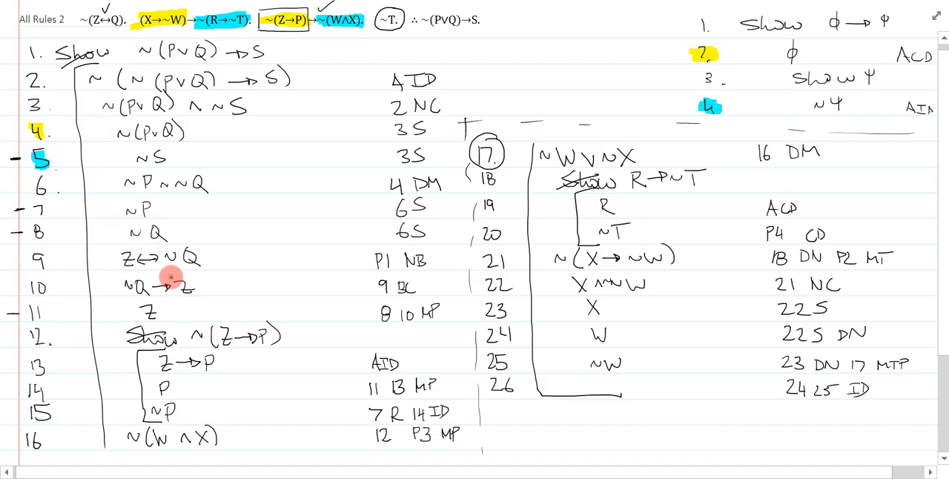
pyautogui.moveTo(274, 181)
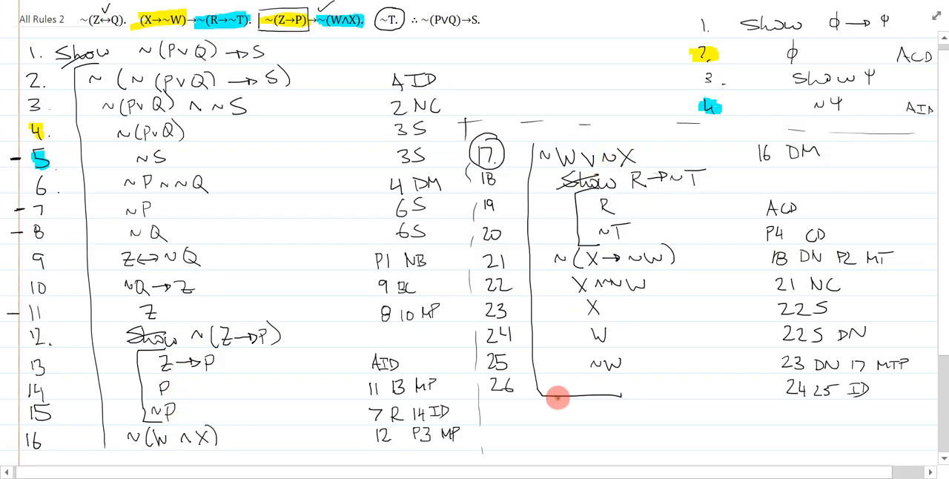
pyautogui.moveTo(522, 225)
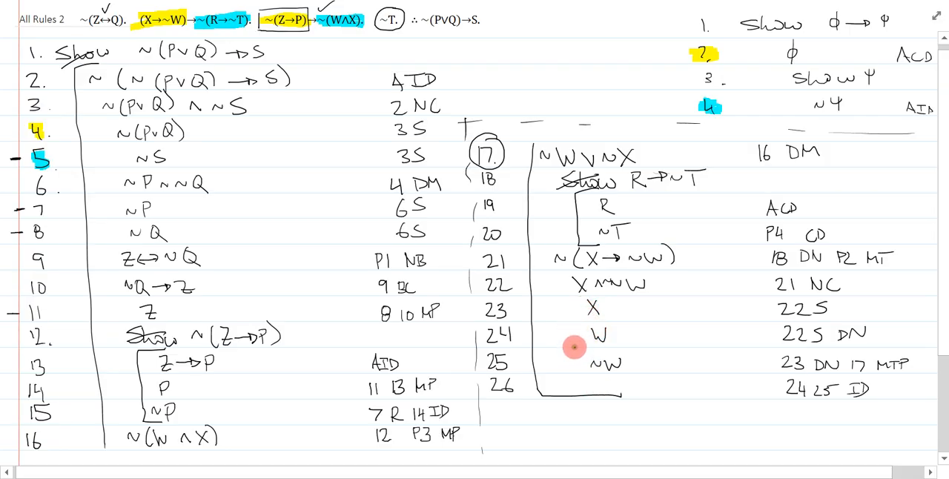
pyautogui.moveTo(261, 206)
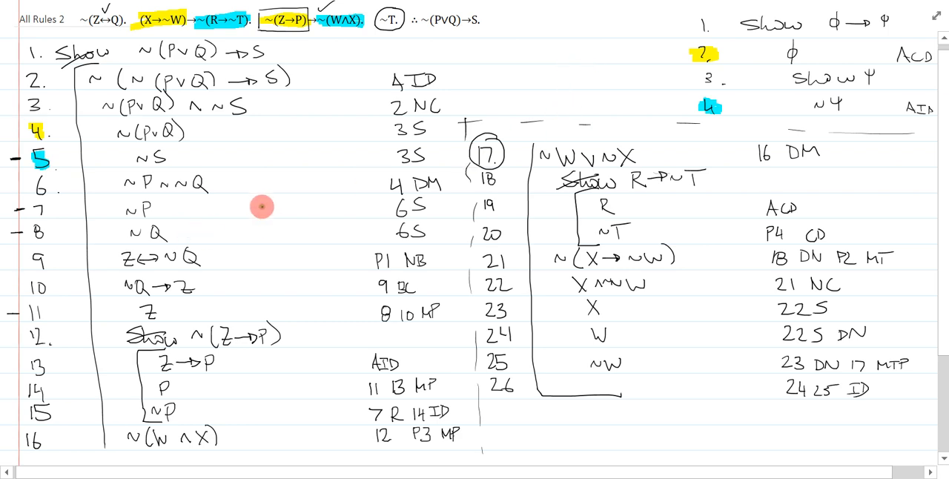
pyautogui.moveTo(439, 320)
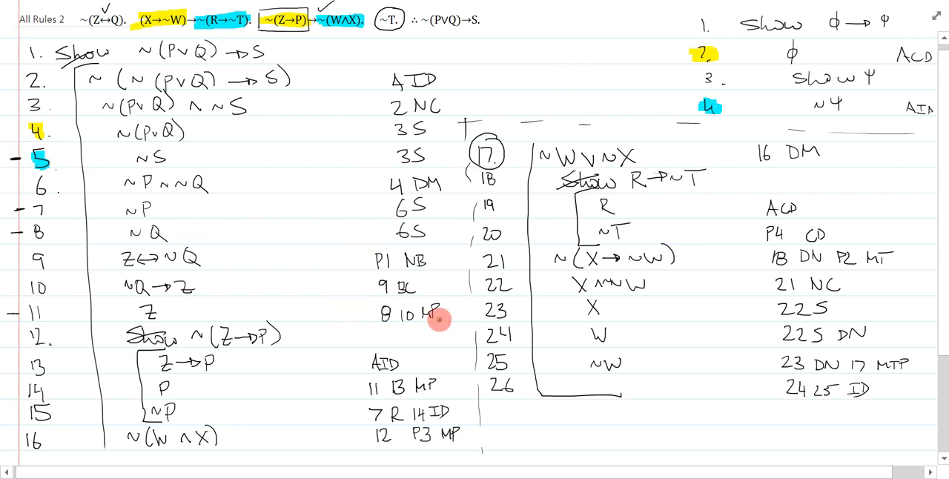